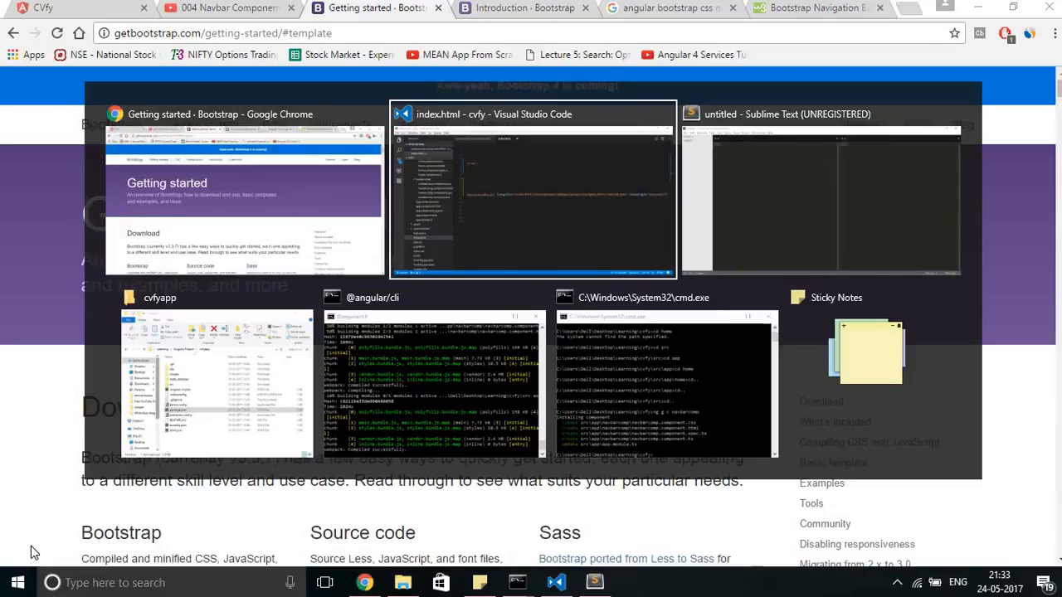
Glance at the index.html code editor, then view the running CVfy app.
left_click(533, 191)
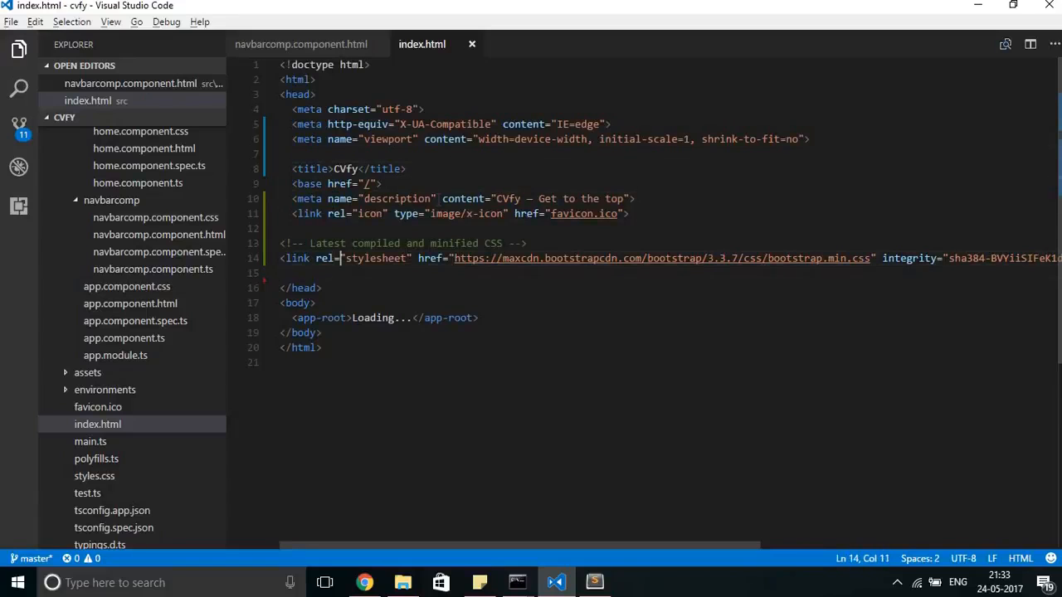
left_click(582, 258)
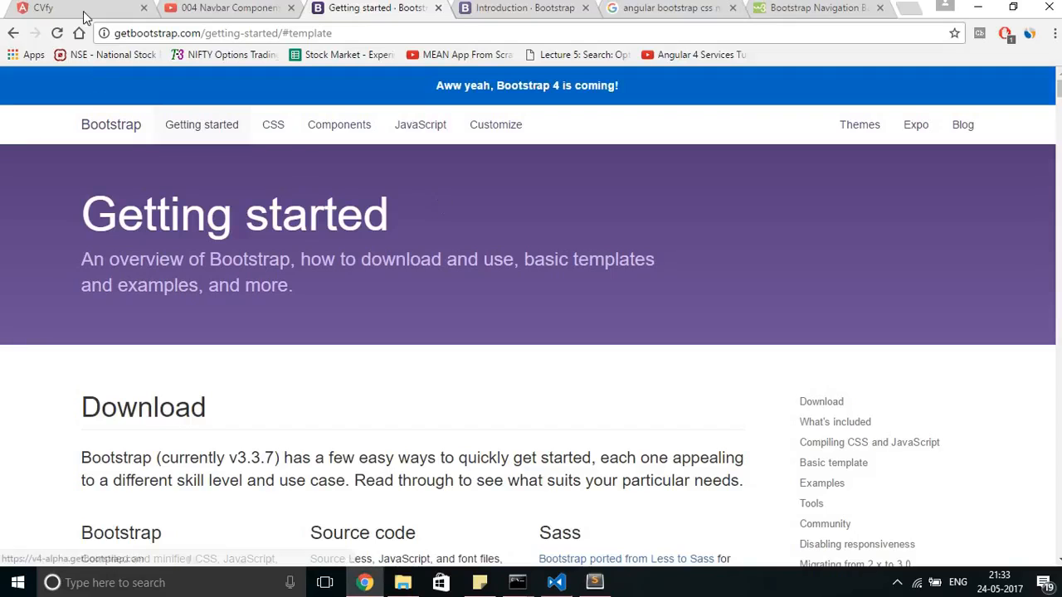
left_click(43, 7)
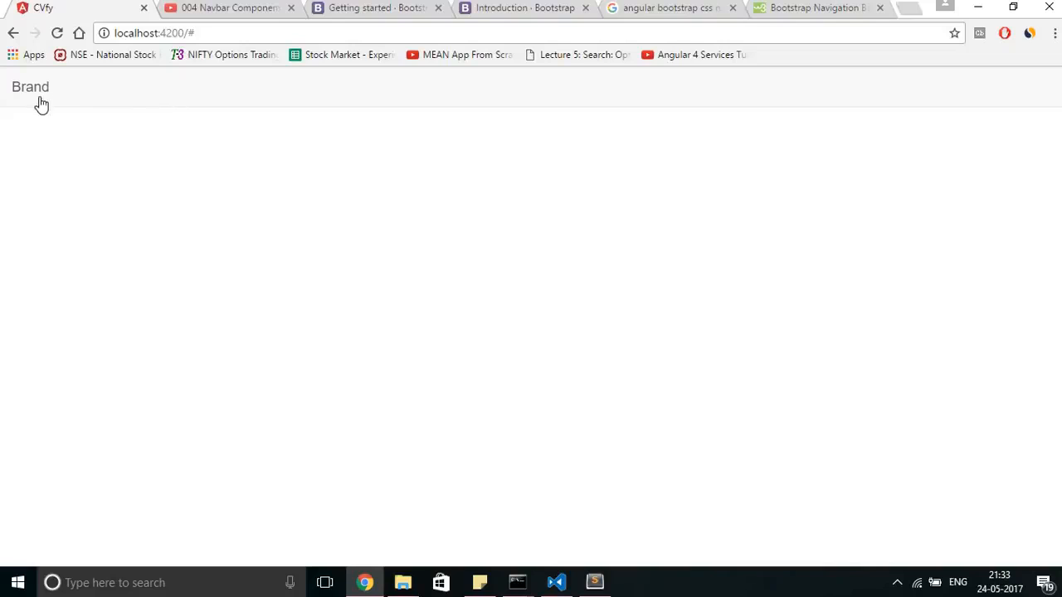
mouse_move(498, 135)
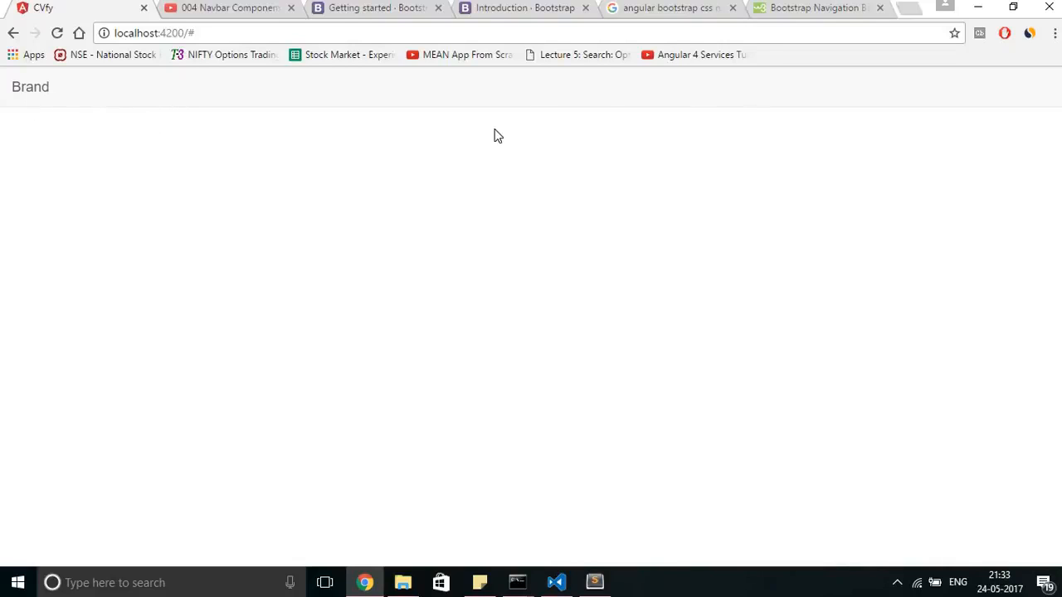
mouse_move(293, 108)
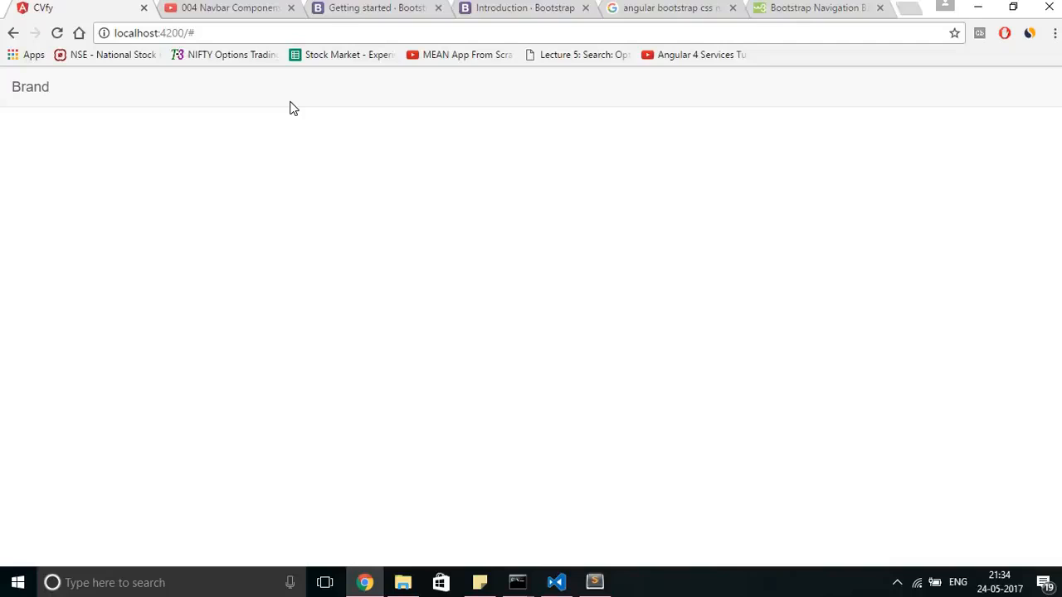
mouse_move(359, 42)
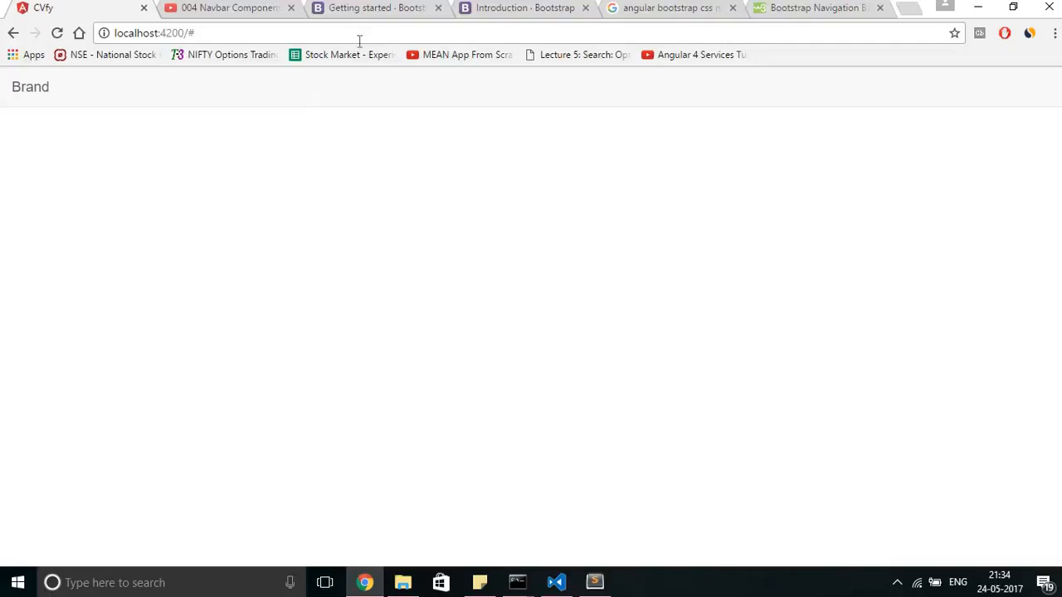
mouse_move(373, 8)
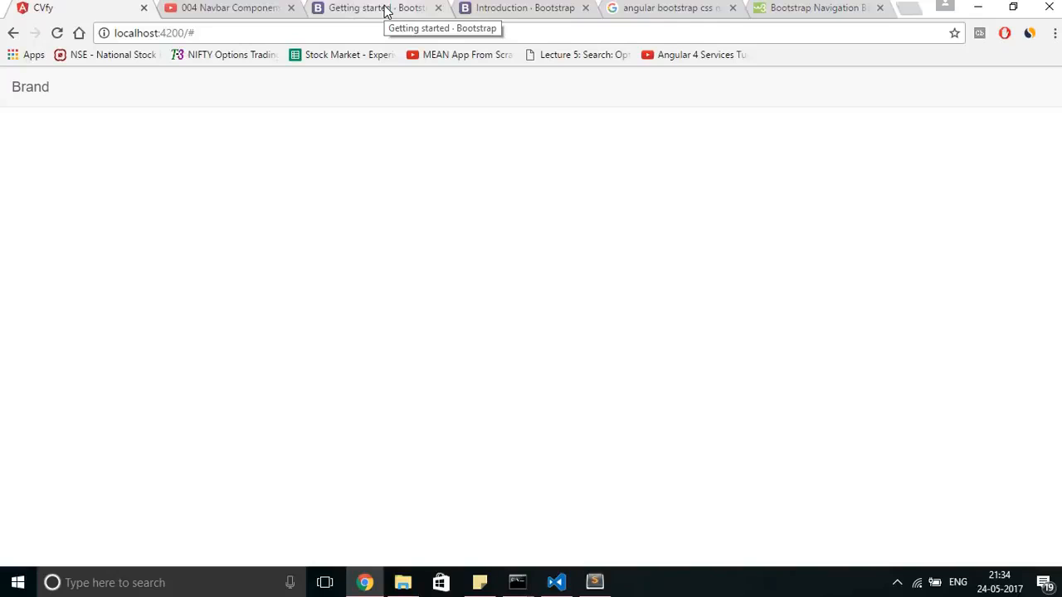
Go to the Bootstrap Getting started page, then scroll the Bootstrap 4 introduction page.
left_click(374, 7)
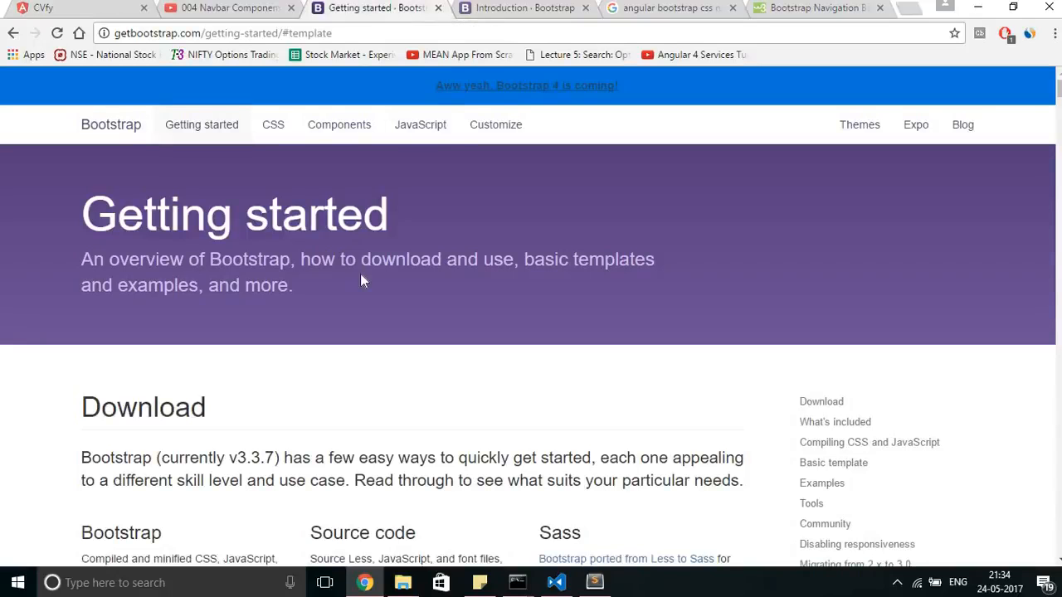
mouse_move(477, 195)
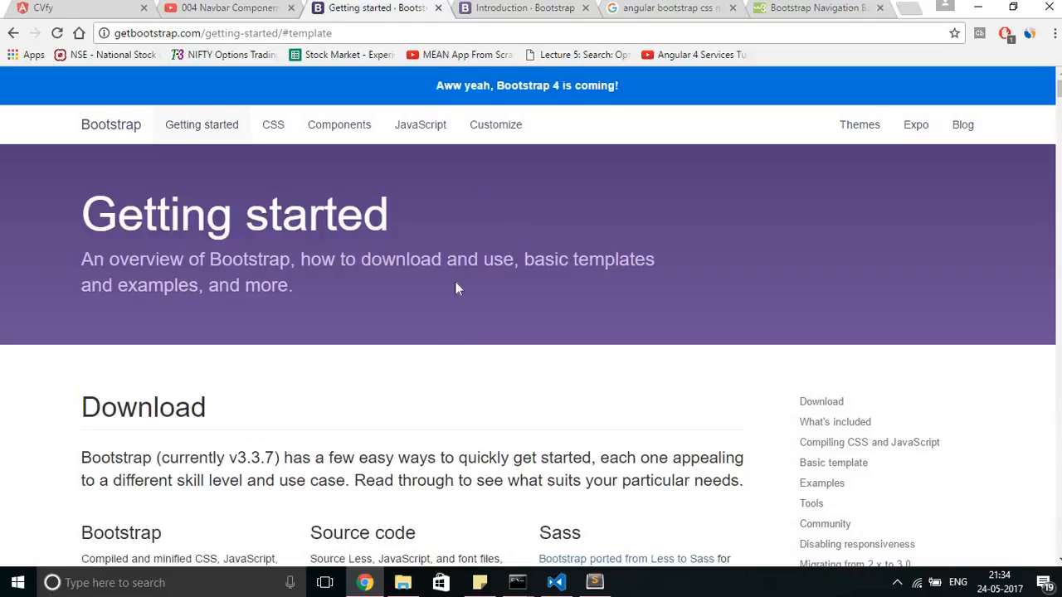
mouse_move(512, 28)
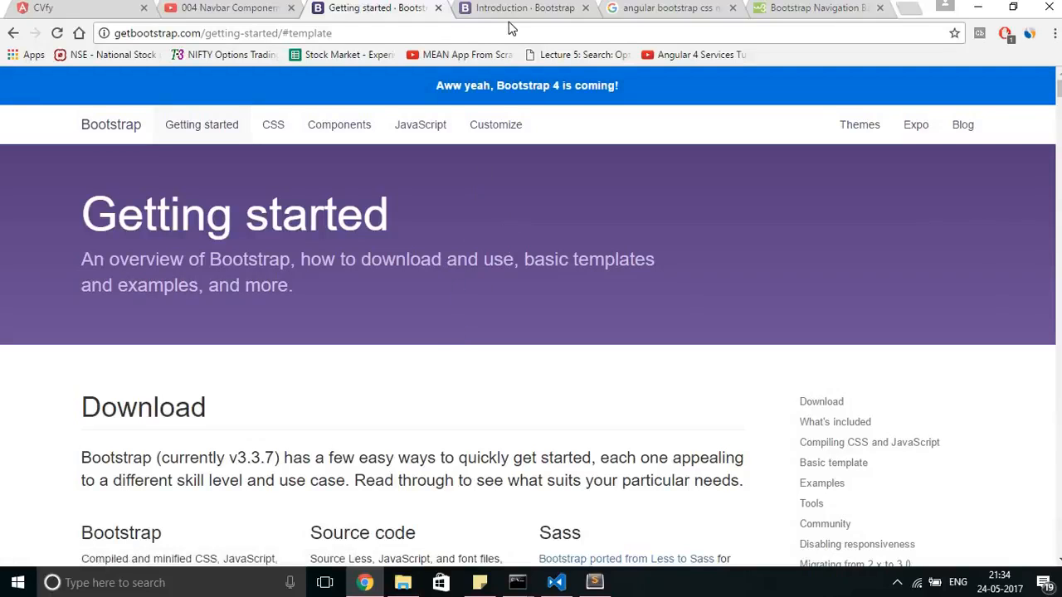
left_click(523, 7)
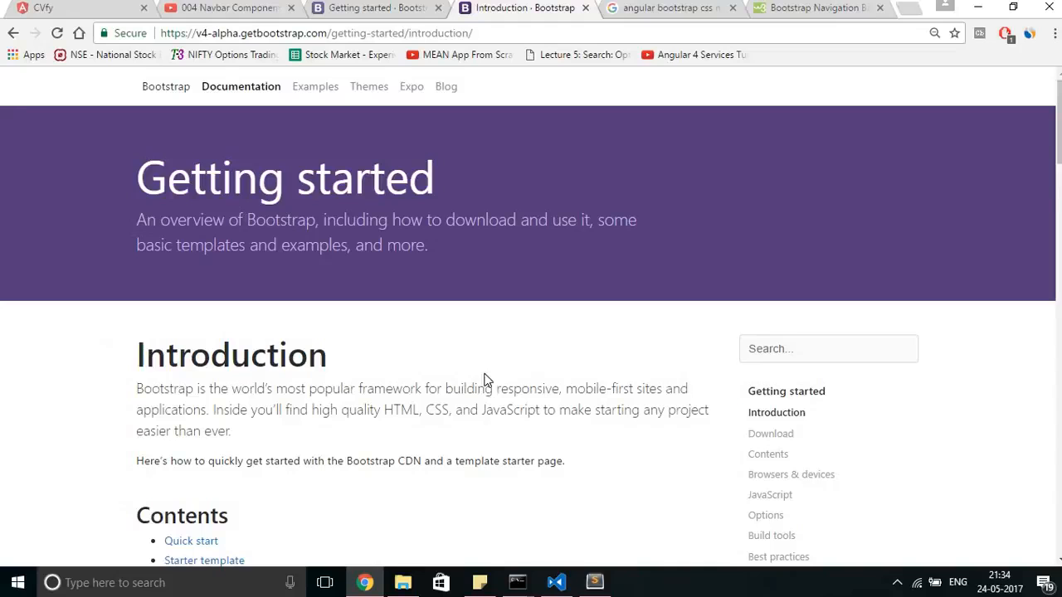
scroll("down", 3)
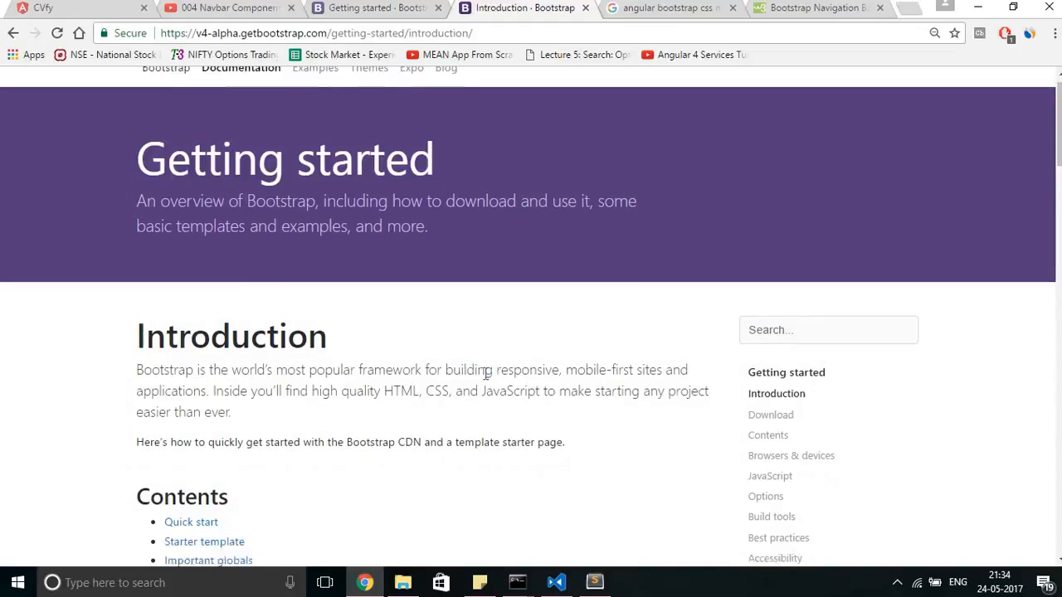
scroll("down", 3)
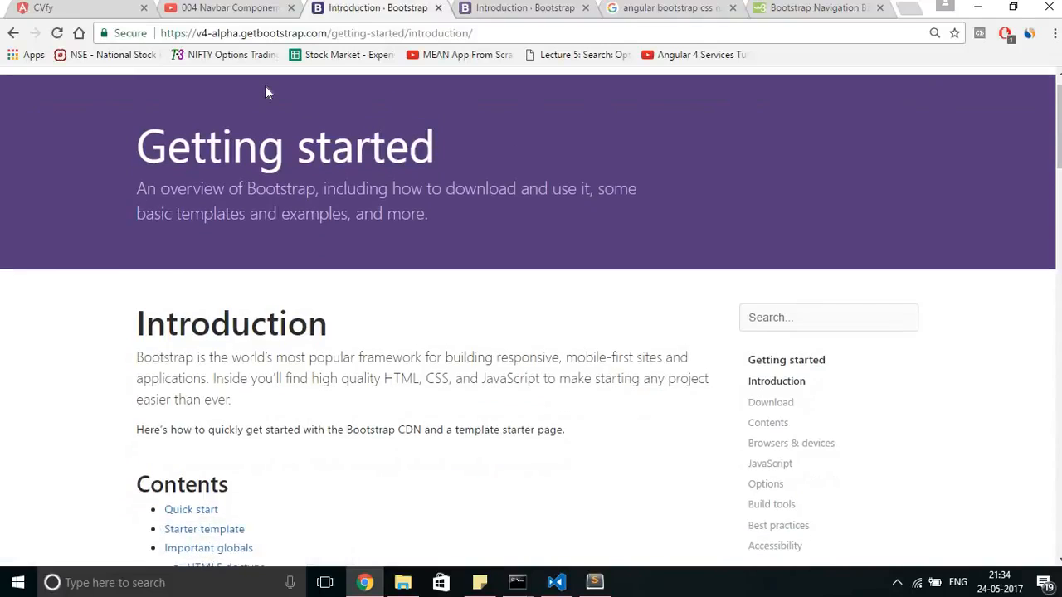
scroll("down", 3)
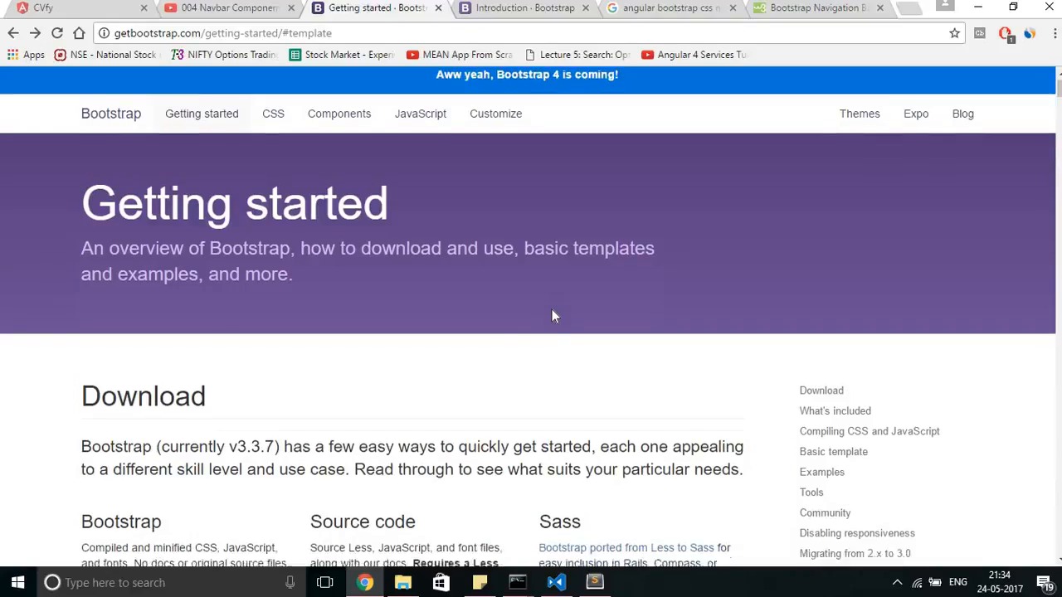
Scroll to the Bootstrap 3.3.7 'Latest compiled and minified CSS' CDN snippet and select it.
scroll("down", 3)
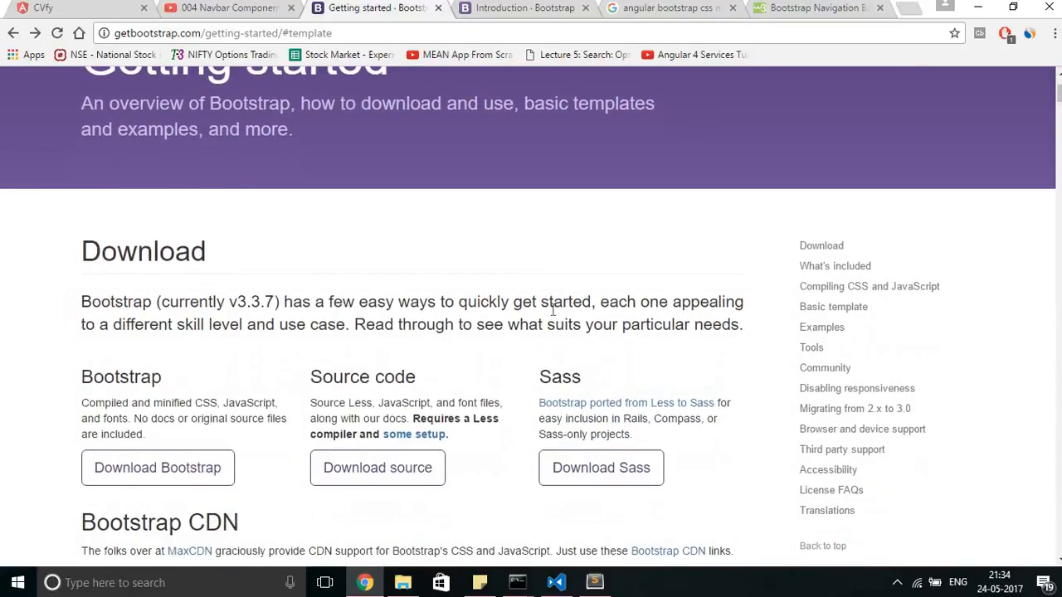
scroll("down", 3)
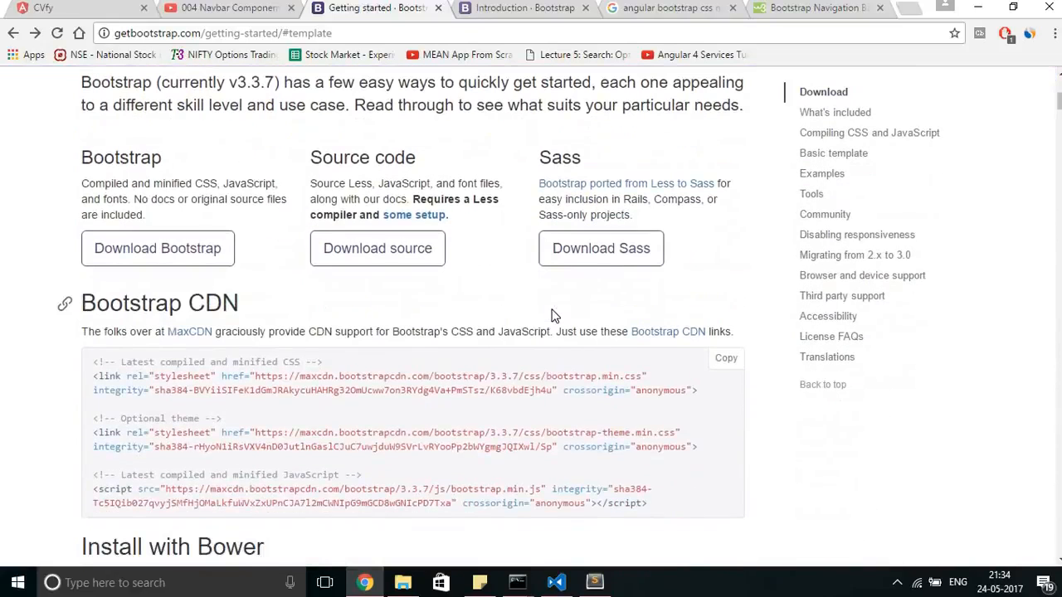
scroll("down", 3)
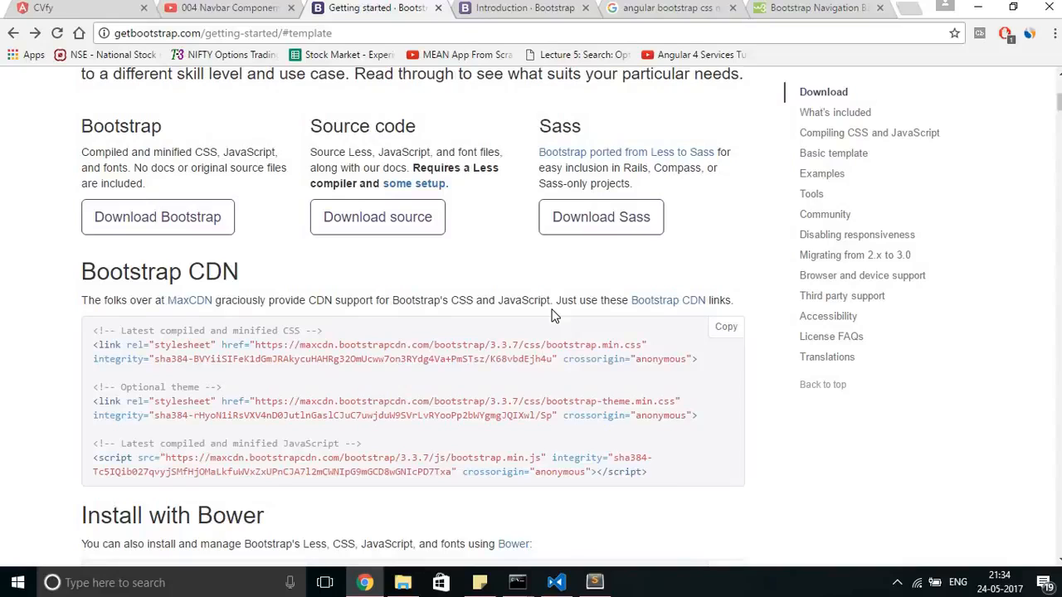
scroll("down", 3)
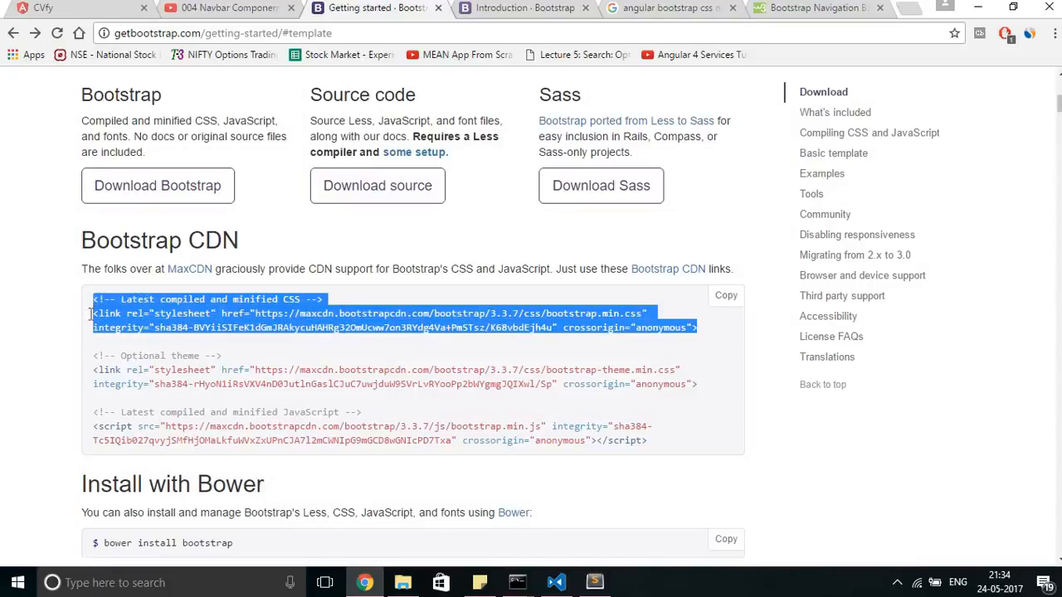
left_click(397, 298)
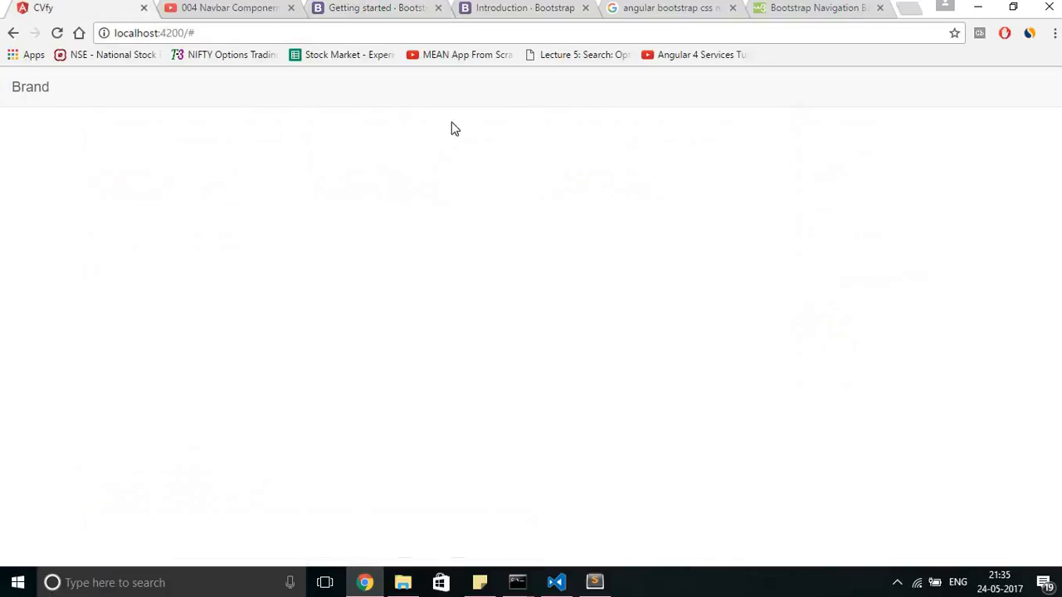
mouse_move(235, 130)
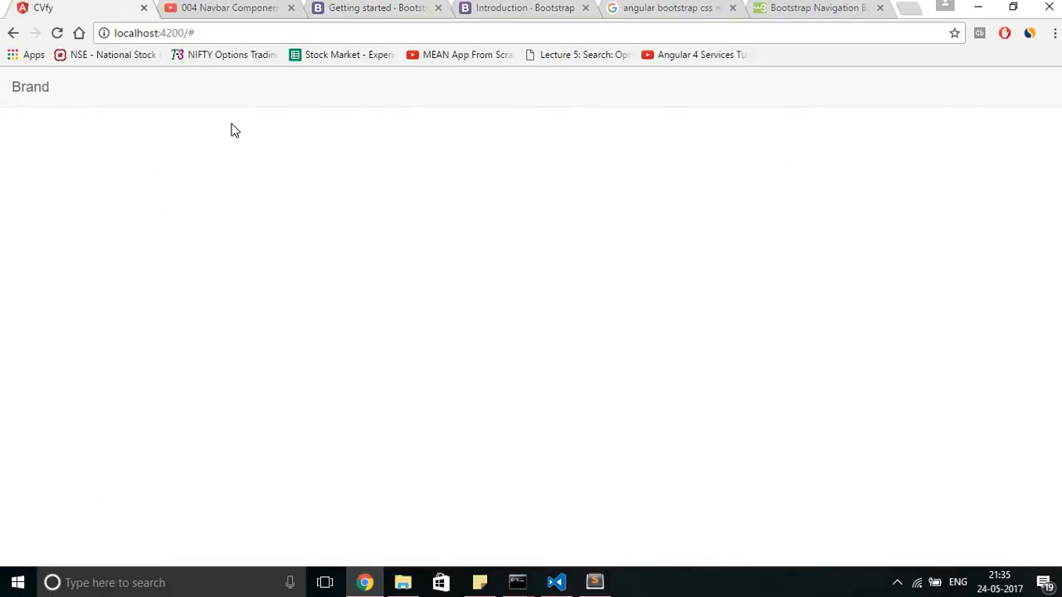
mouse_move(374, 7)
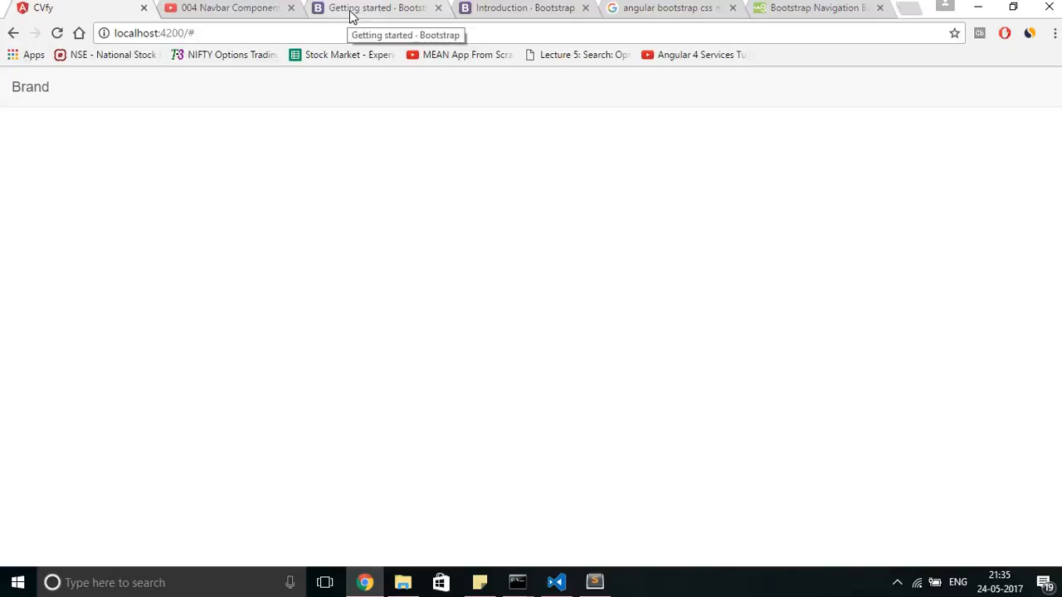
Switch from the CVfy app back to the Bootstrap 3.3.7 Getting started tab.
left_click(377, 7)
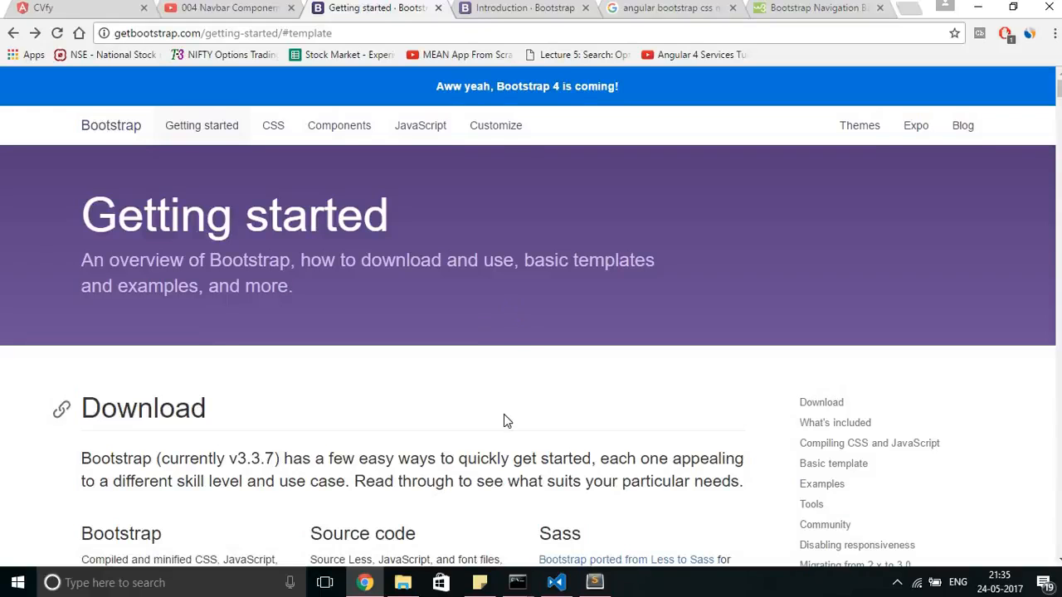
Follow the 'Bootstrap 4 is coming' banner and scroll to the Built with Bootstrap showcase.
scroll("down", 3)
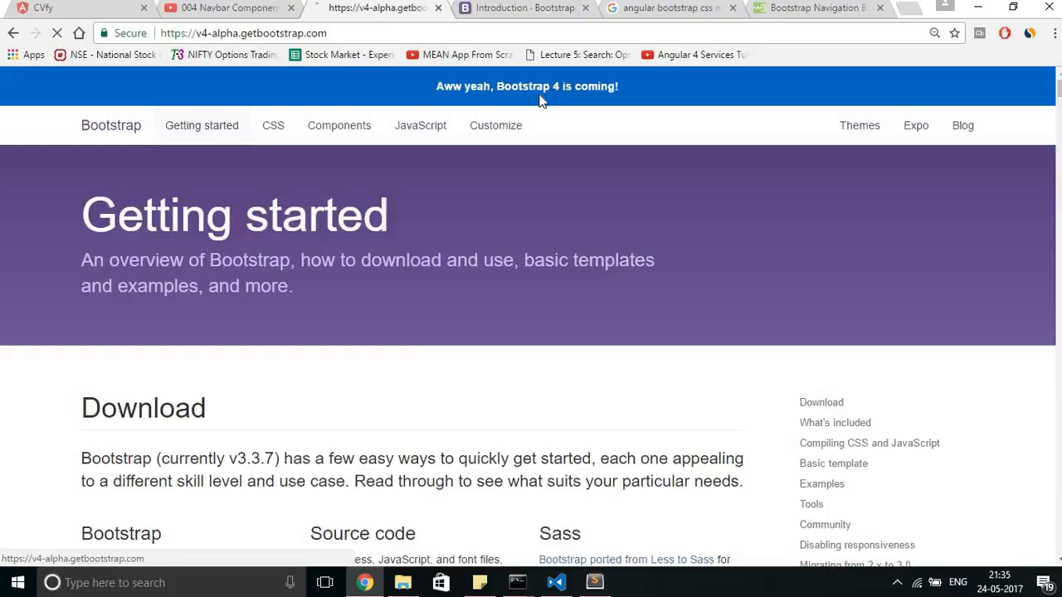
left_click(111, 125)
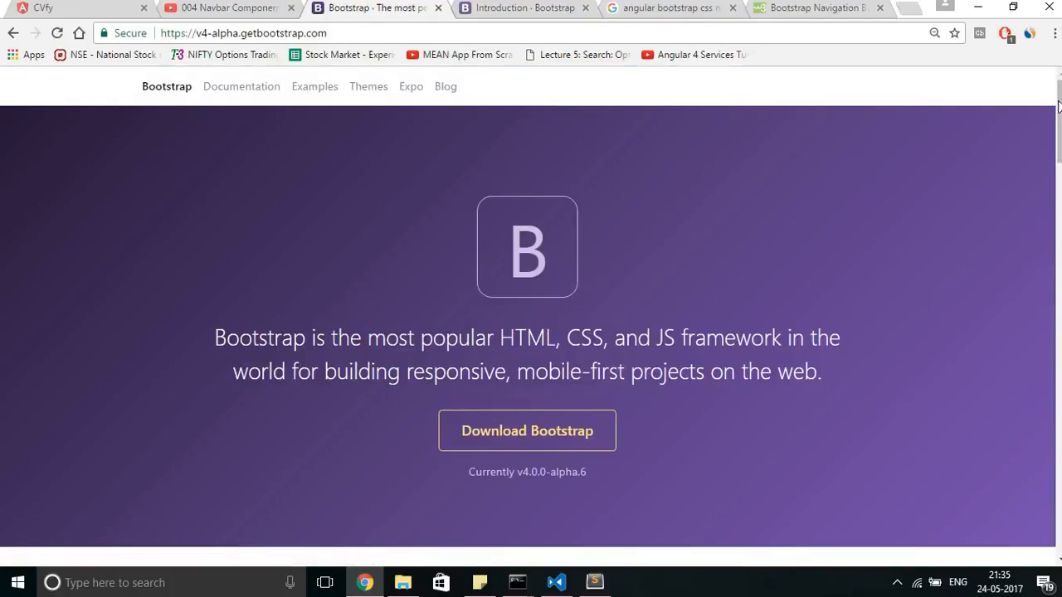
scroll("down", 3)
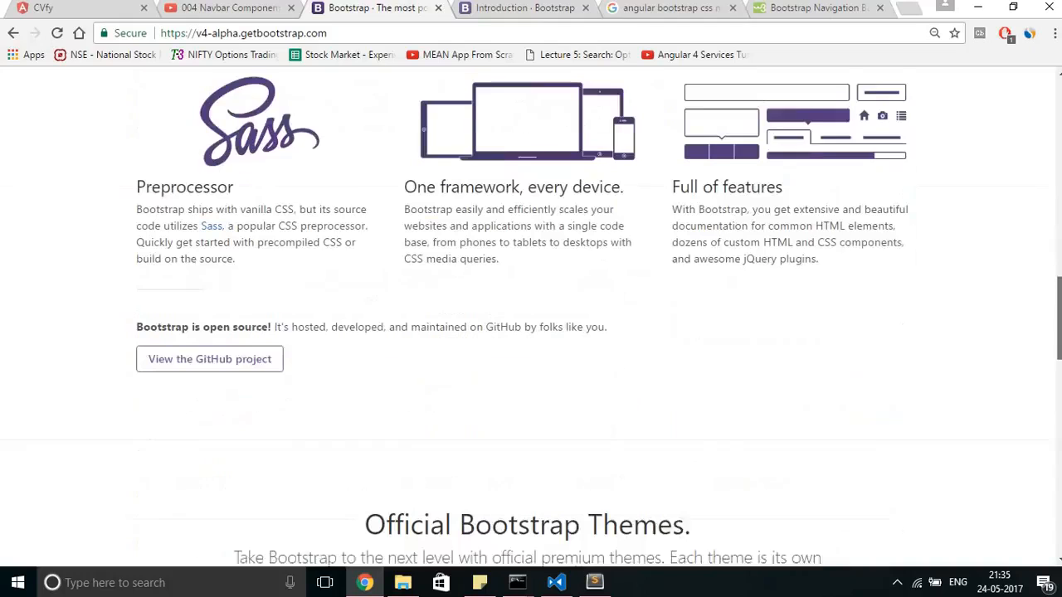
scroll("down", 3)
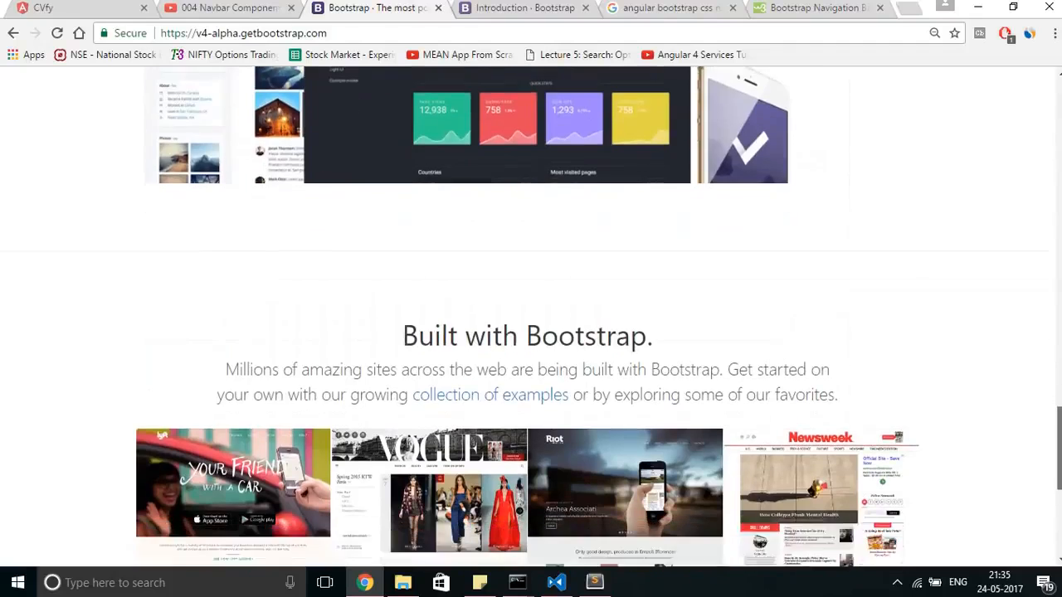
scroll("down", 3)
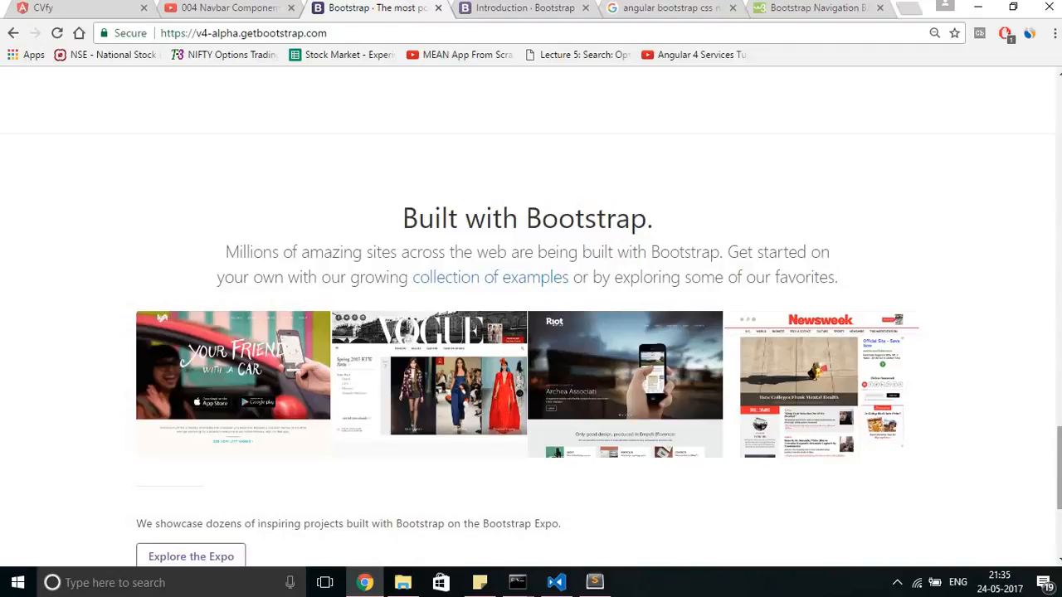
mouse_move(994, 550)
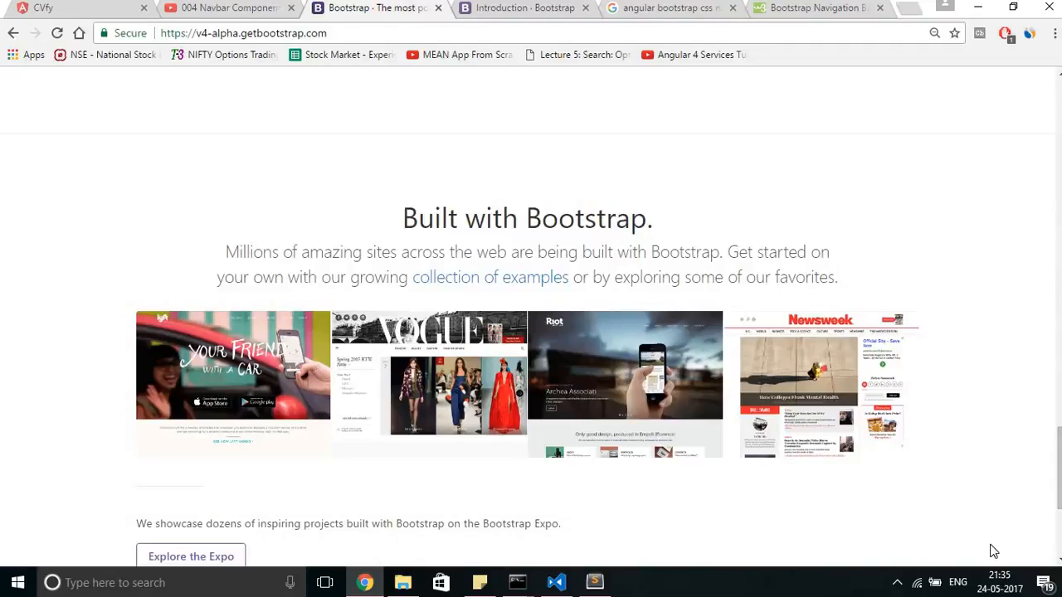